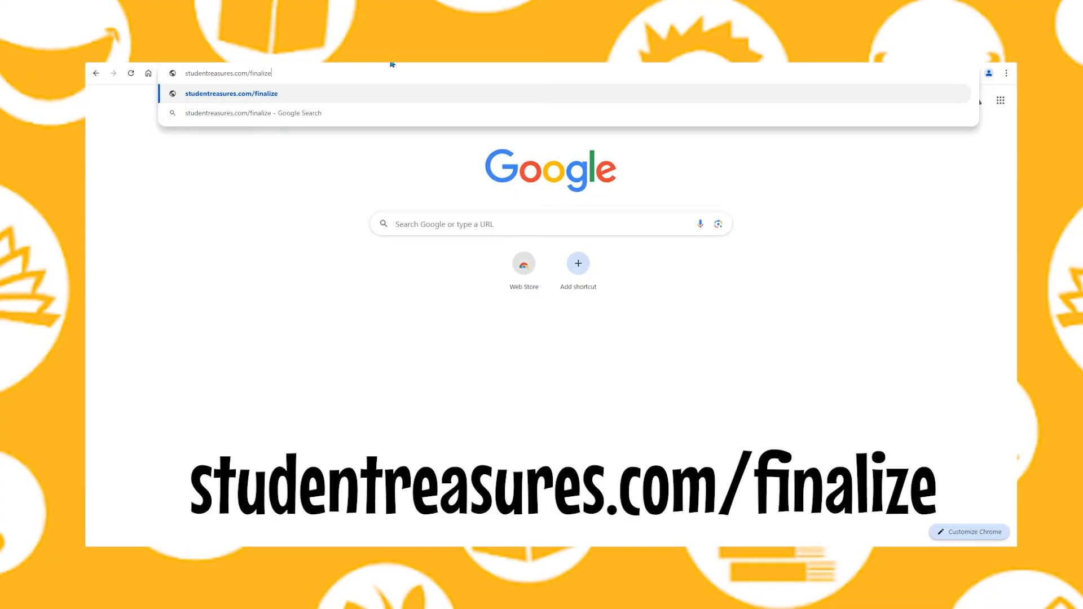
Step: Load studentreasures.com/finalize to reach the Publishing Portal sign-in page
{"action": "key", "text": "Enter"}
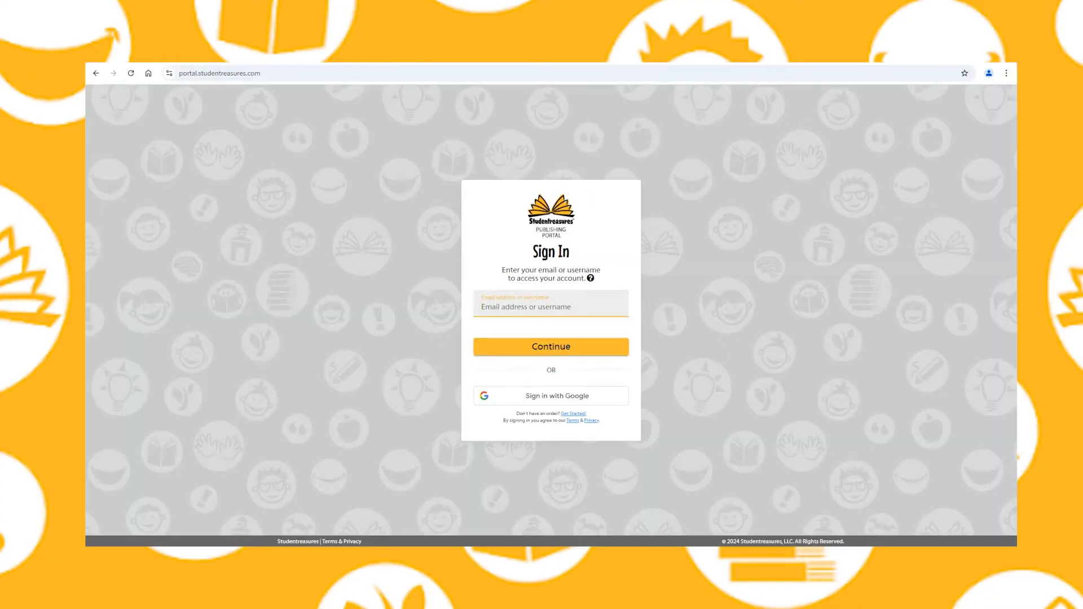
{"action": "mouse_move", "coordinate": [802, 445]}
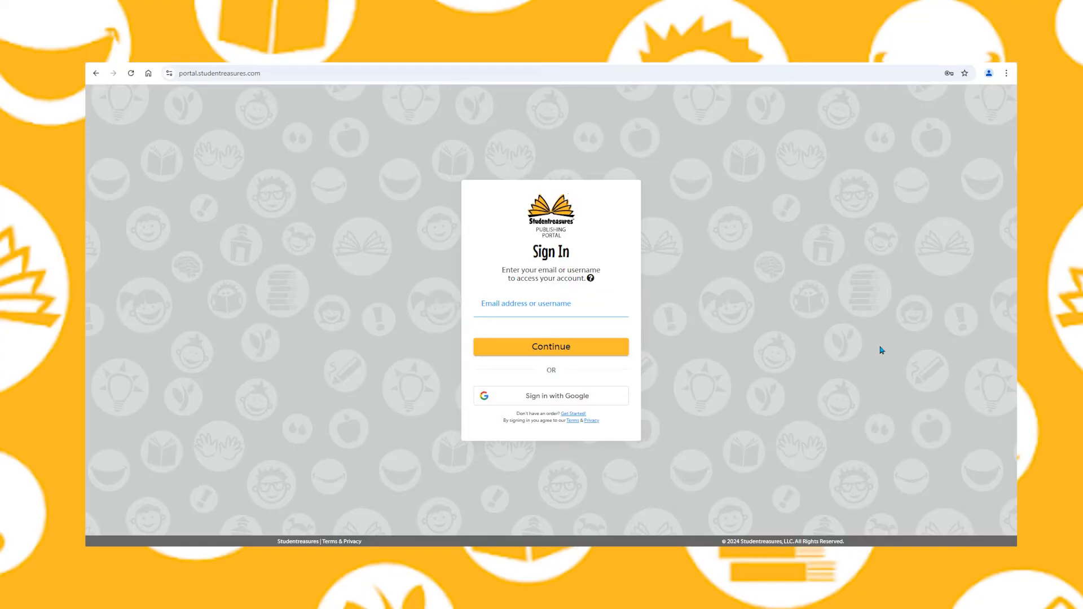
{"action": "mouse_move", "coordinate": [822, 332]}
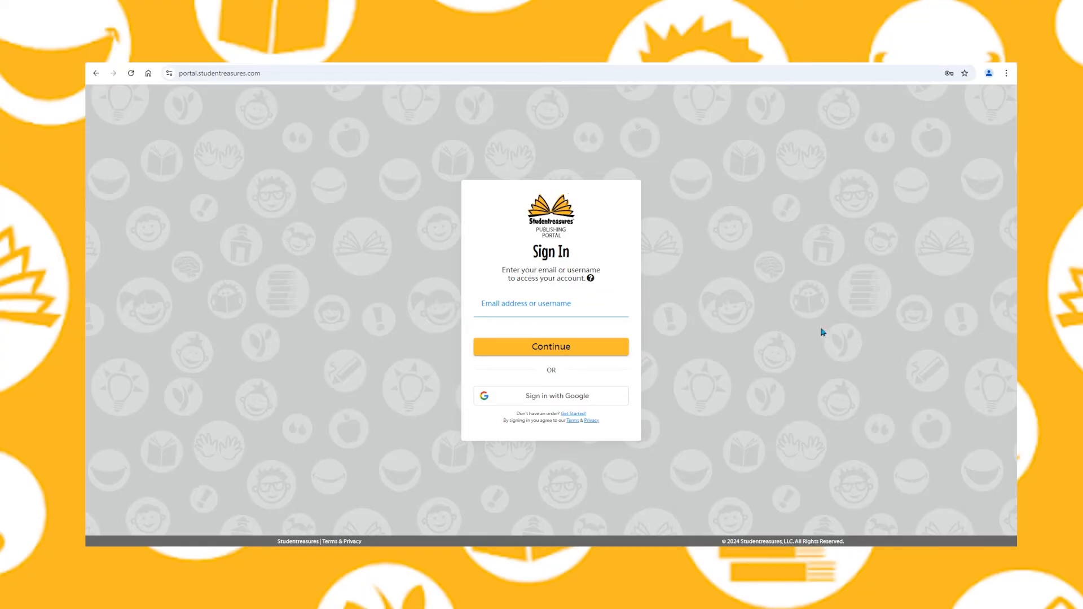
{"action": "left_click", "coordinate": [550, 304]}
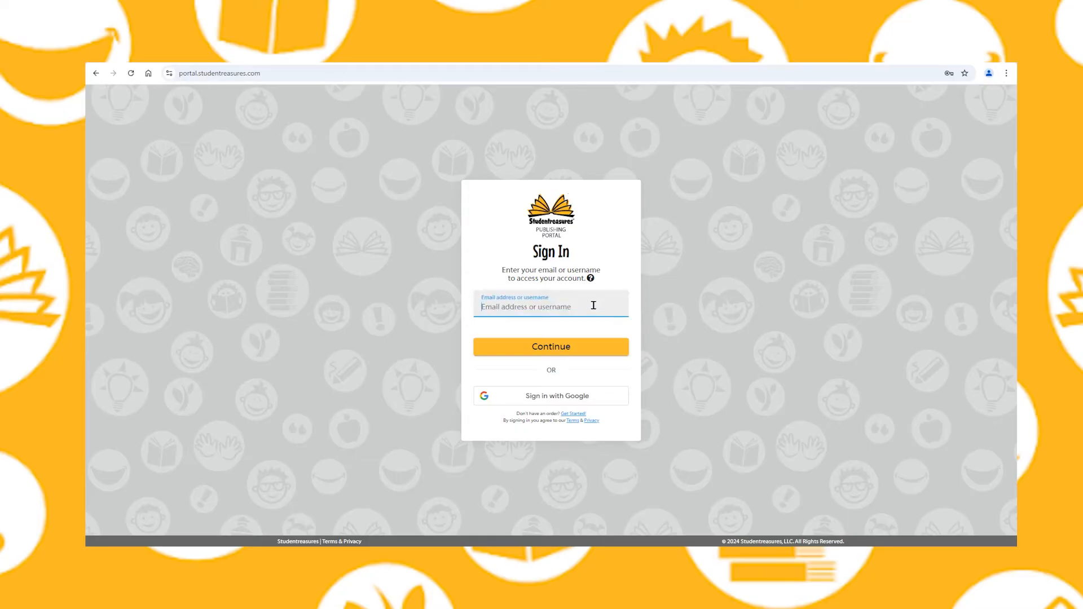
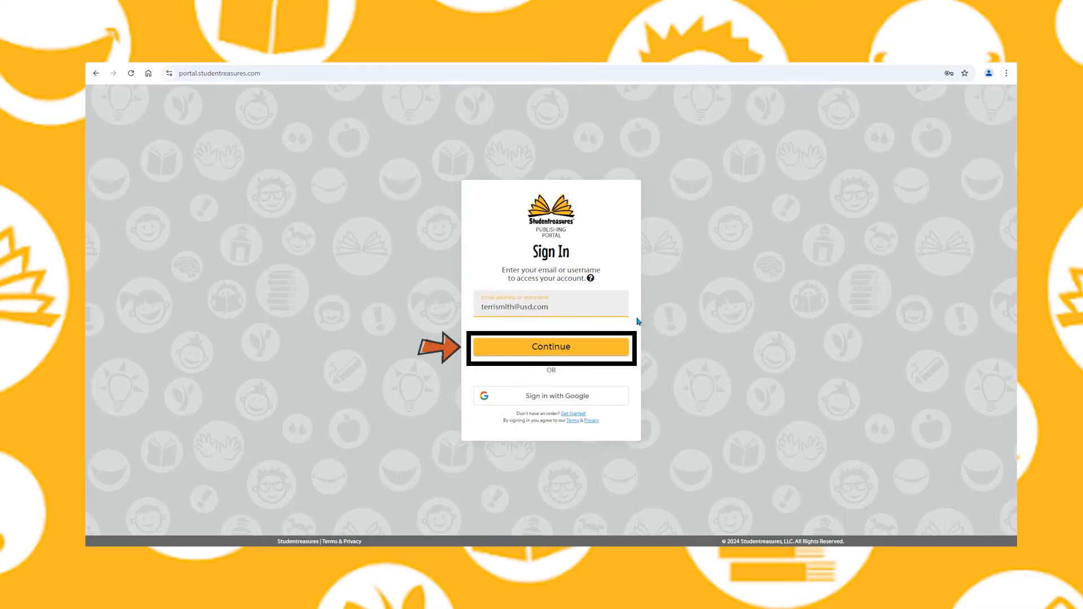
{"action": "left_click", "coordinate": [551, 345]}
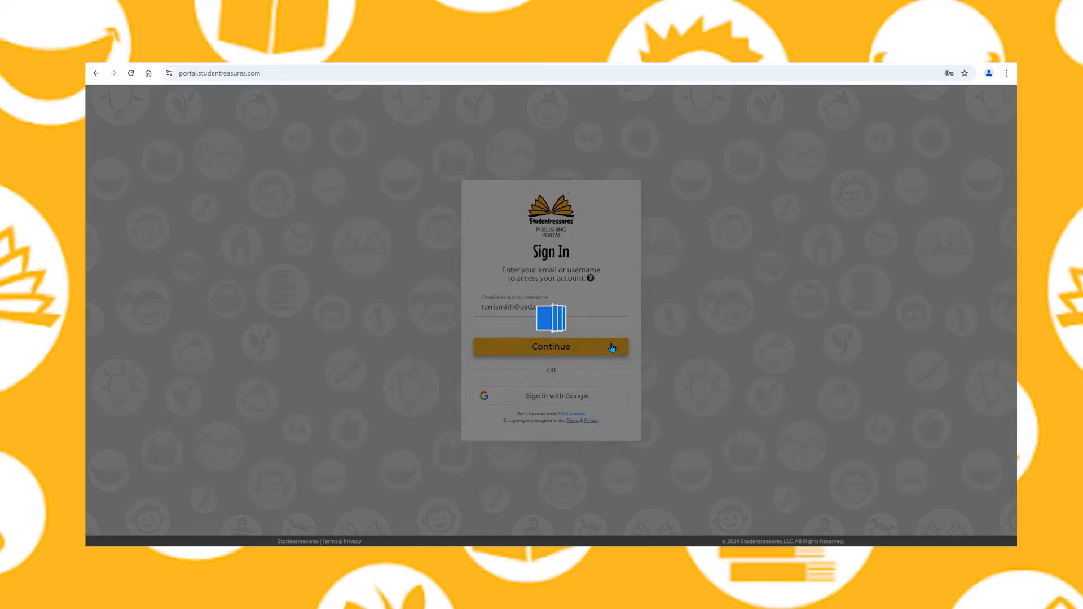
{"action": "left_click", "coordinate": [550, 345]}
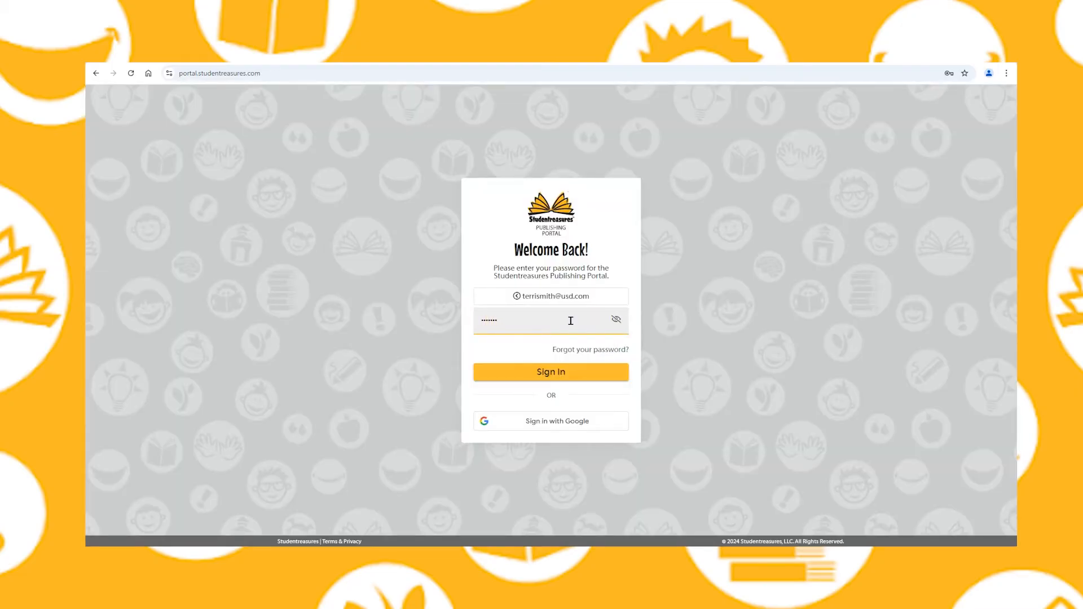
{"action": "left_click", "coordinate": [95, 73]}
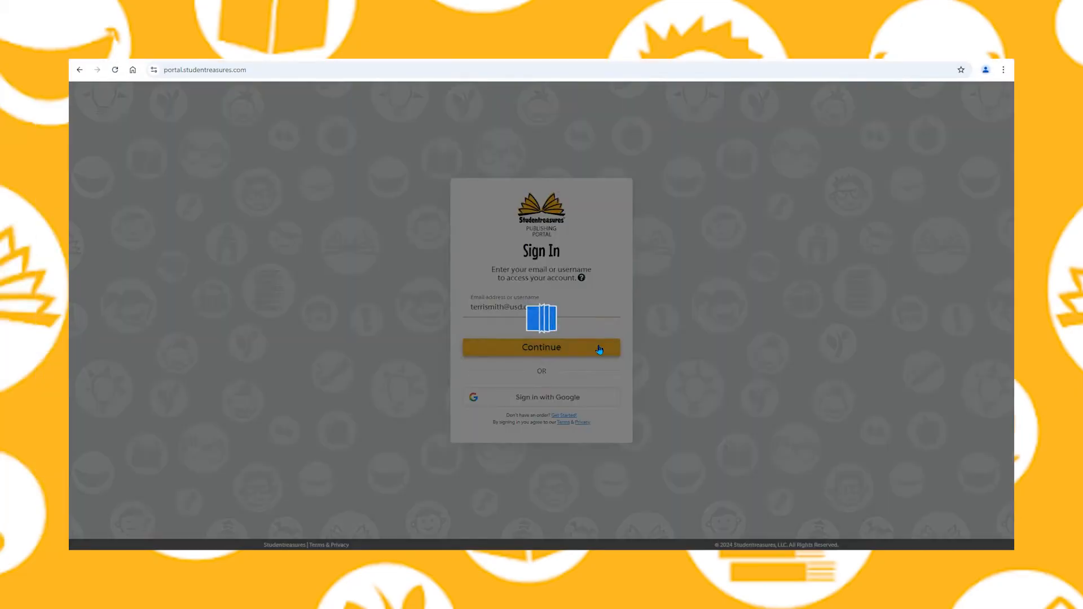
Step: Submit the customer ID for verification, then set a new password and create the account
{"action": "left_click", "coordinate": [542, 348]}
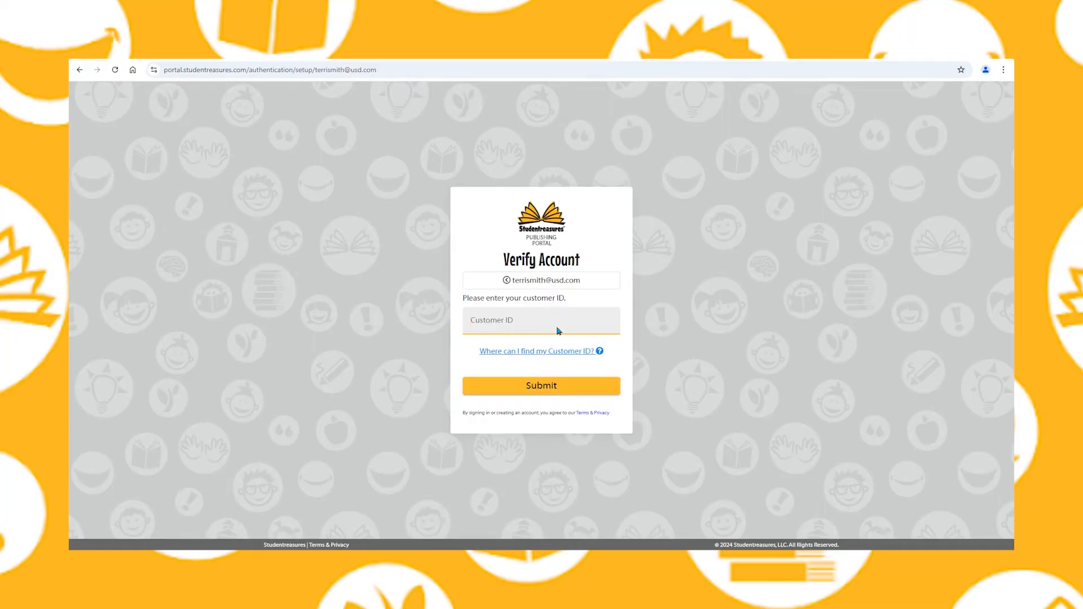
{"action": "left_click", "coordinate": [541, 386]}
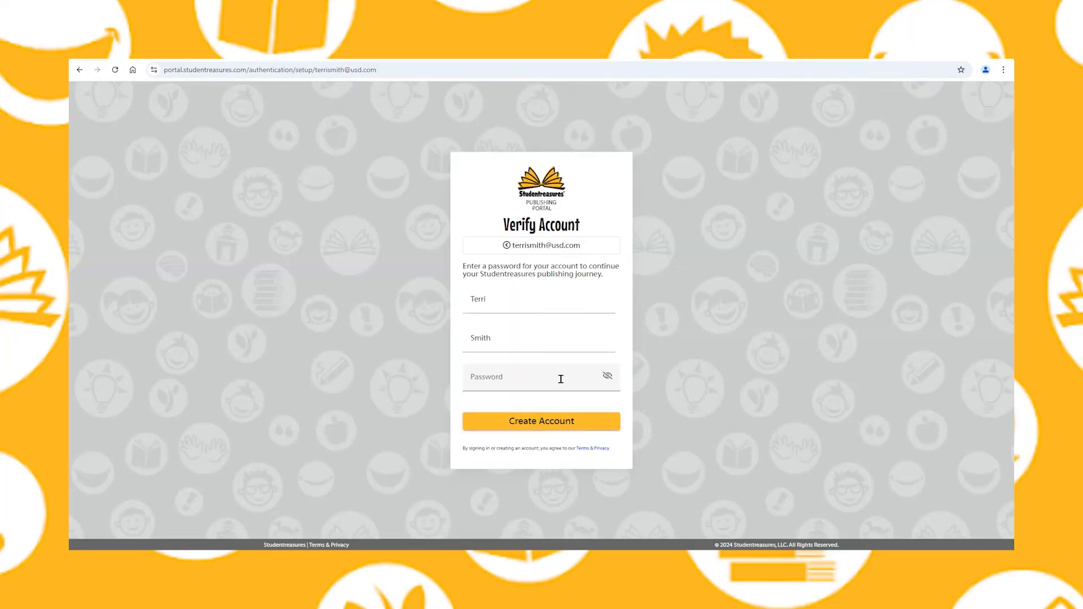
{"action": "left_click", "coordinate": [539, 376]}
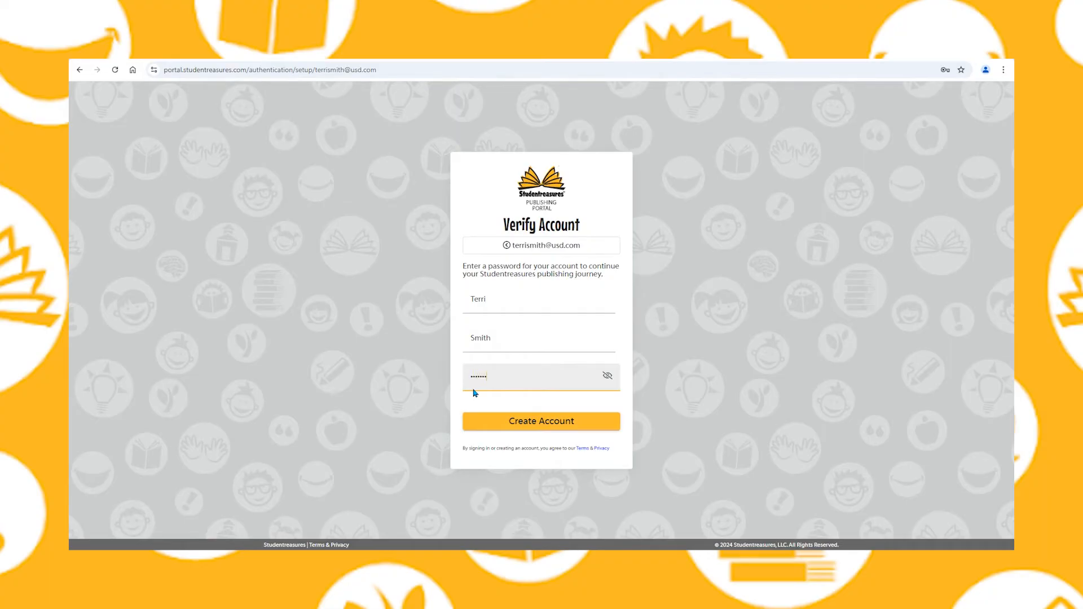
{"action": "left_click", "coordinate": [542, 422]}
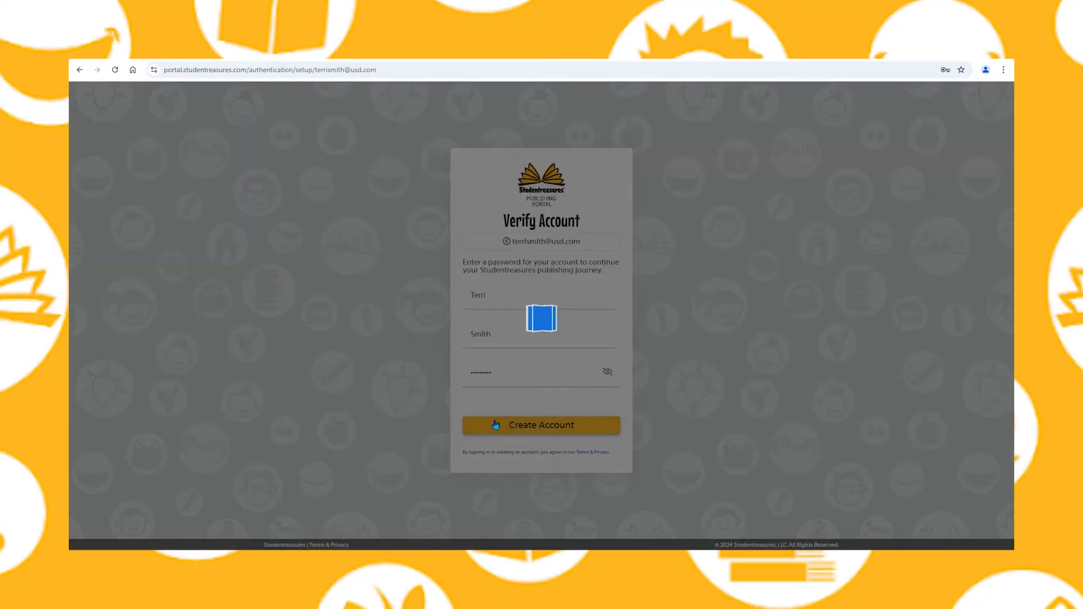
{"action": "left_click", "coordinate": [542, 425]}
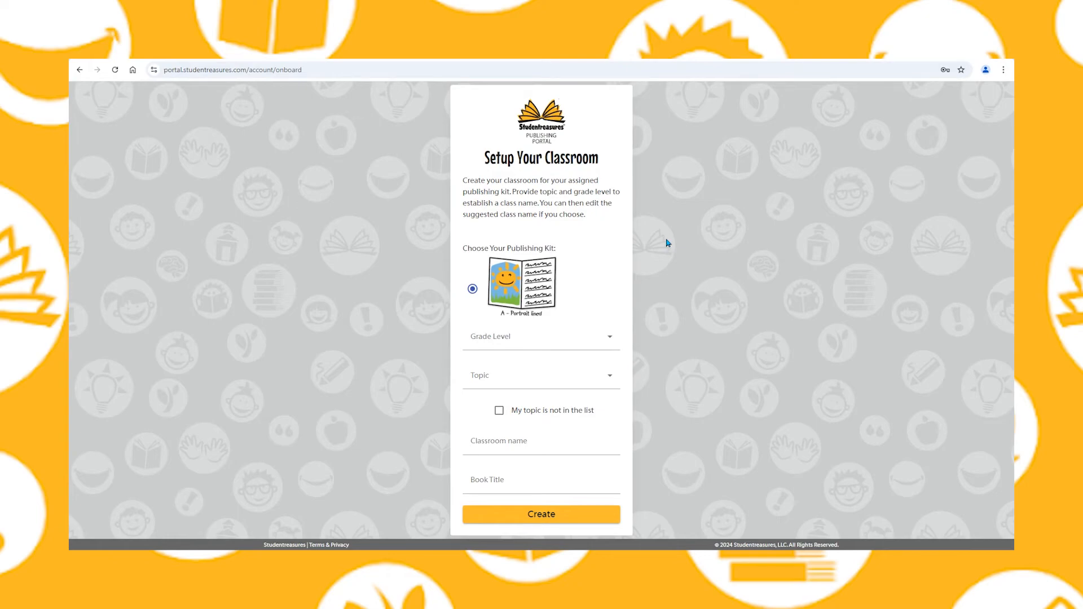
{"action": "mouse_move", "coordinate": [497, 290]}
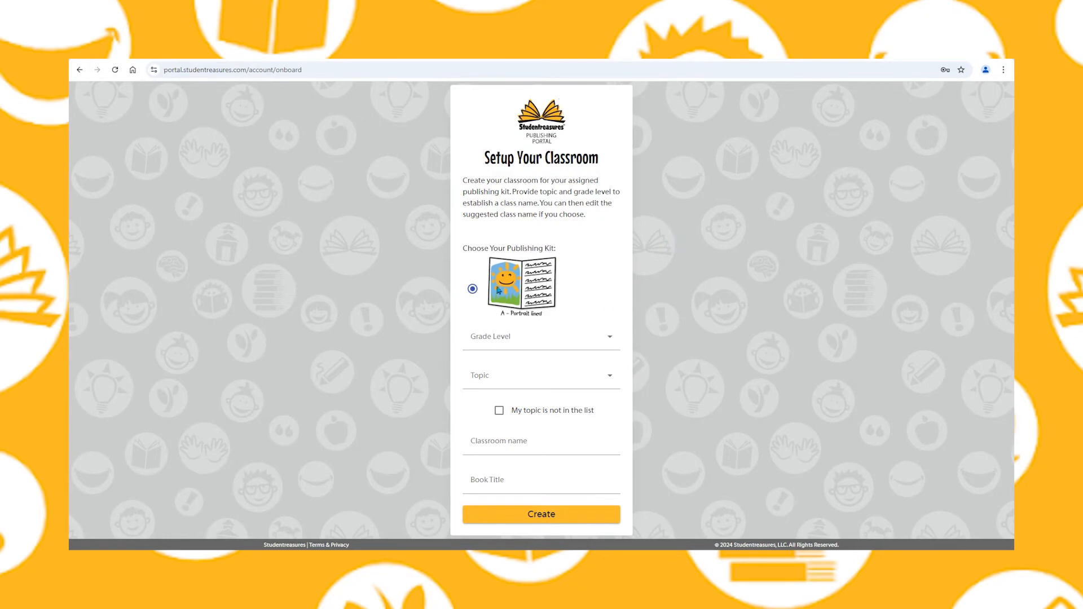
Step: Create a 1st Grade Animals classroom and submit the school and Customer ID details
{"action": "left_click", "coordinate": [541, 336]}
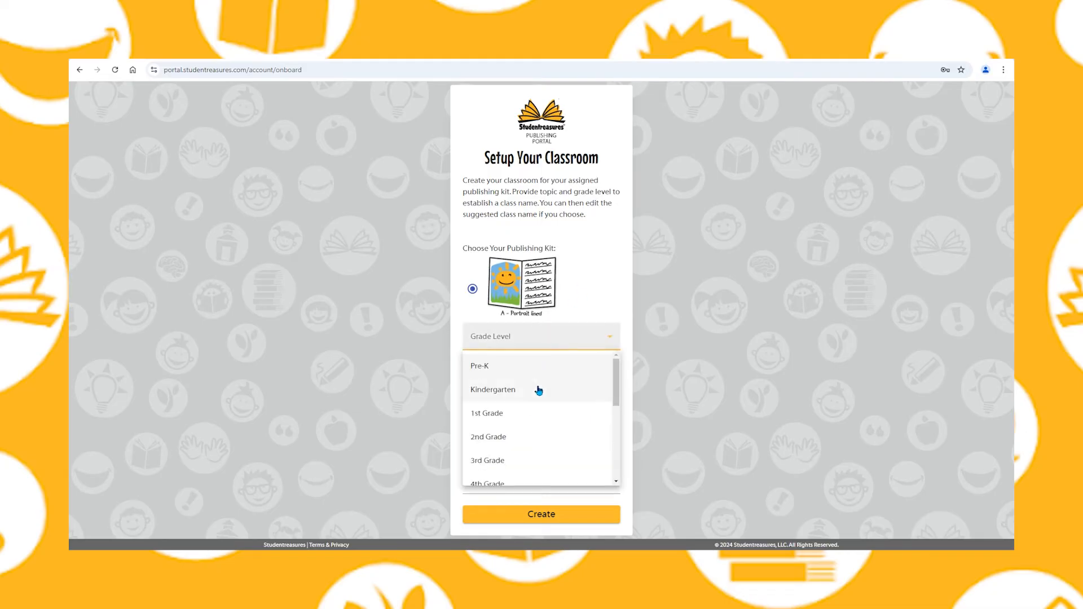
{"action": "left_click", "coordinate": [487, 413]}
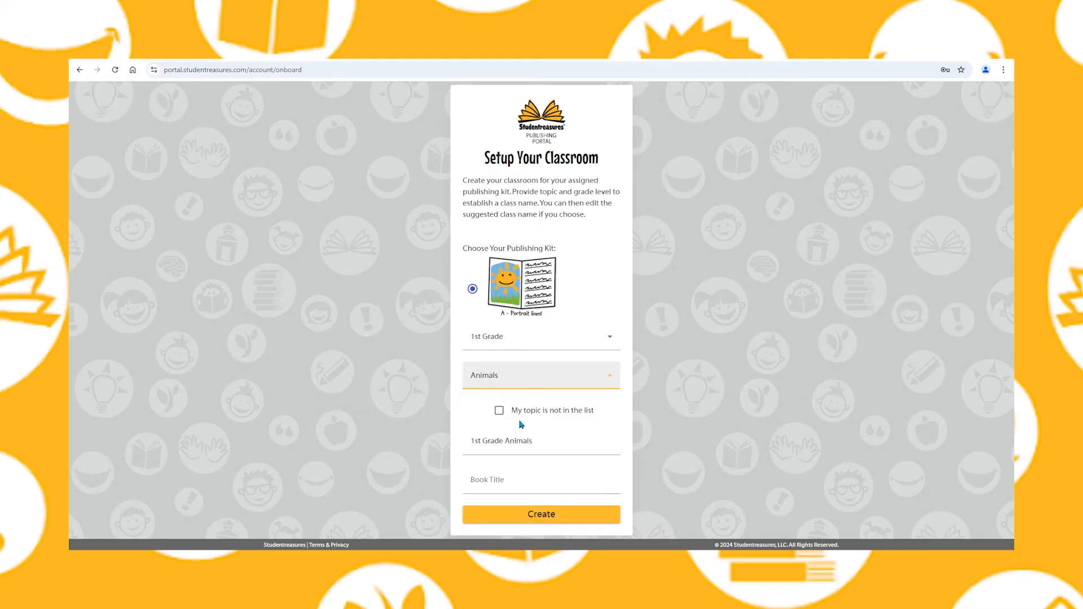
{"action": "left_click", "coordinate": [541, 480]}
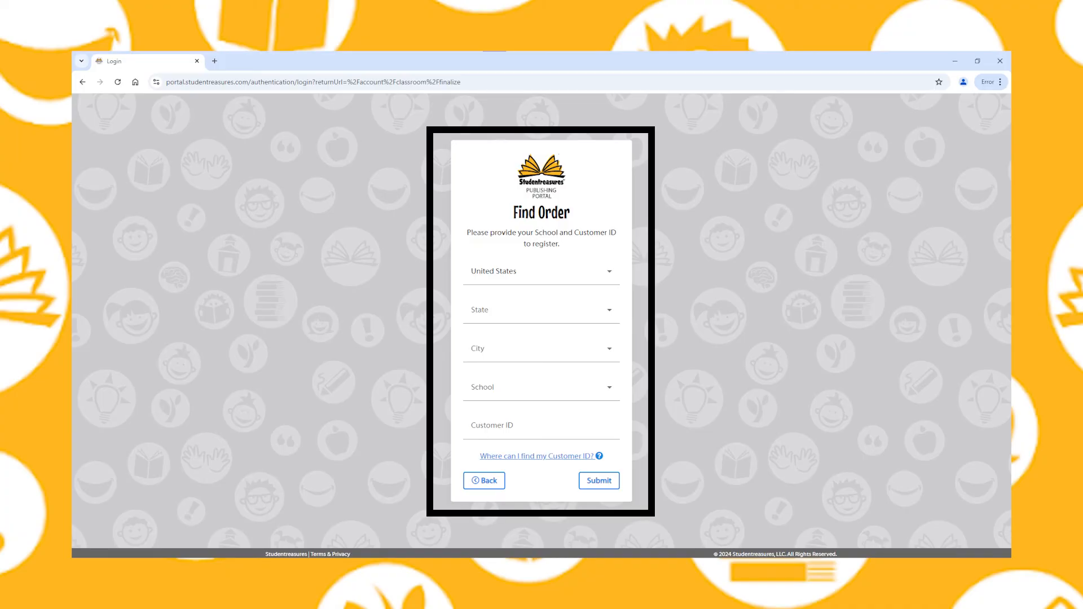
{"action": "left_click", "coordinate": [541, 425]}
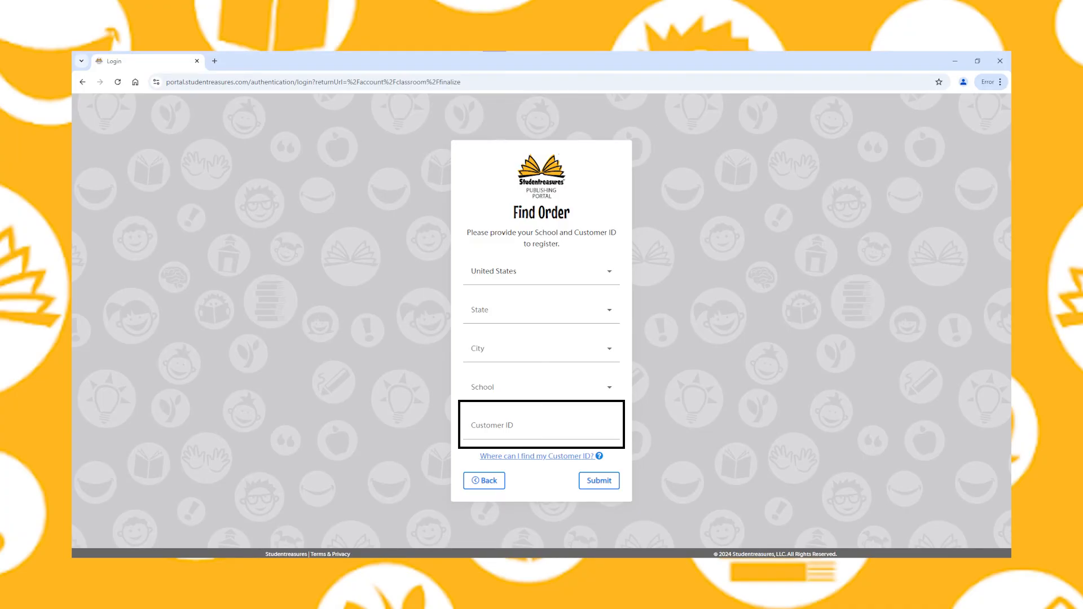
{"action": "left_click", "coordinate": [598, 480]}
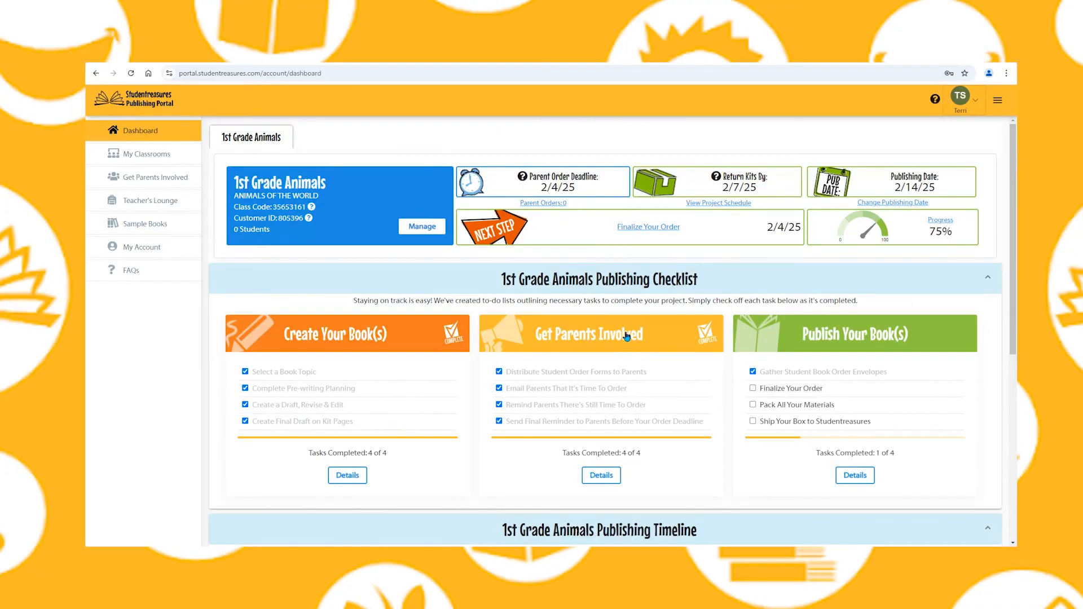